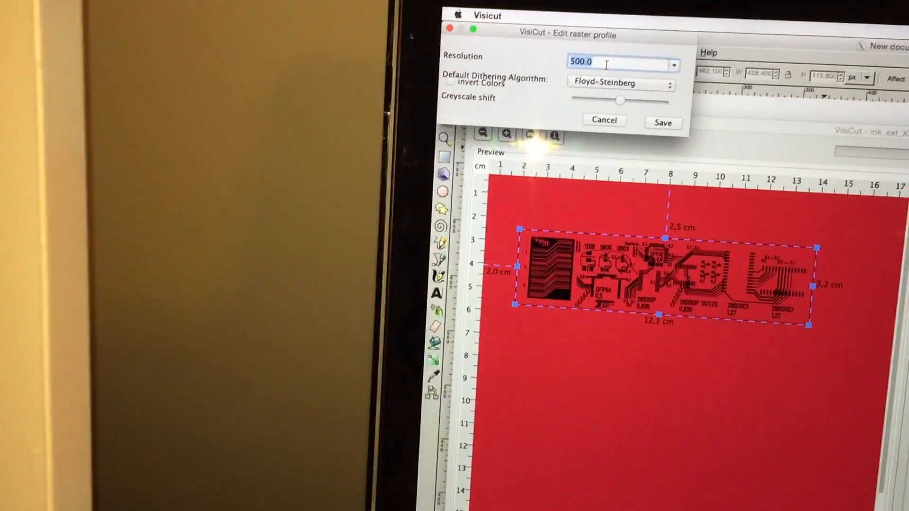
# Step: Set the raster profile resolution to 1000.0 dpi and save, updating the PCB preview
pyautogui.click(672, 64)
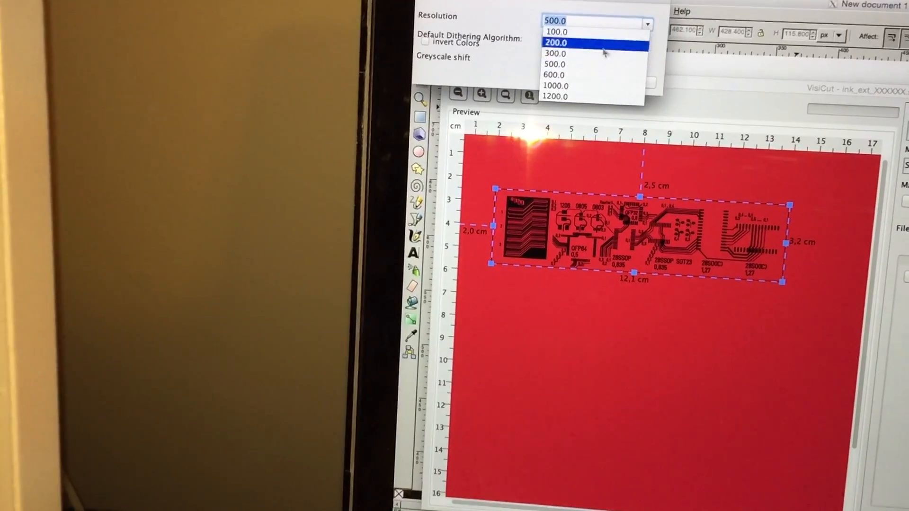
pyautogui.click(555, 85)
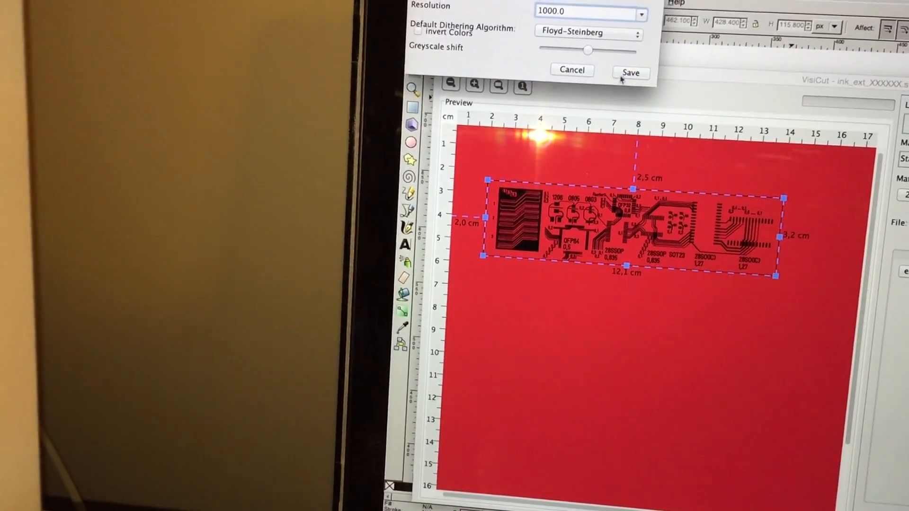
pyautogui.click(631, 72)
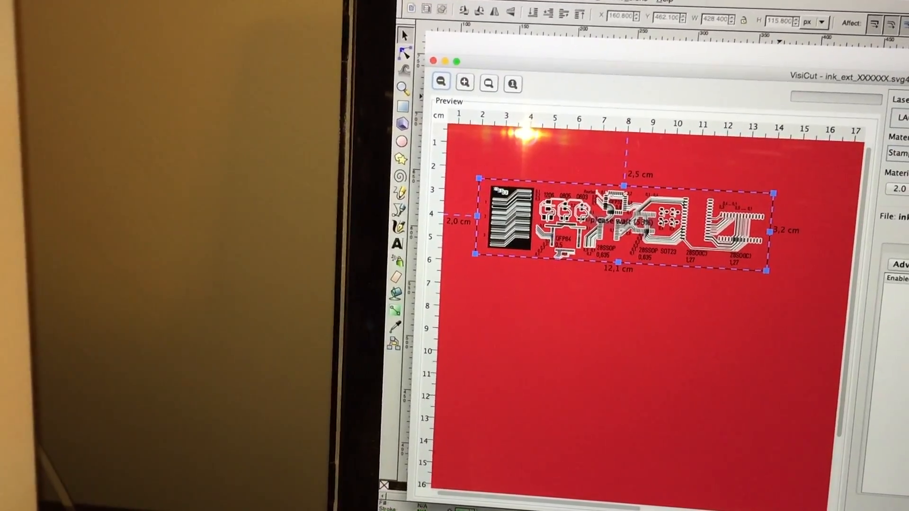